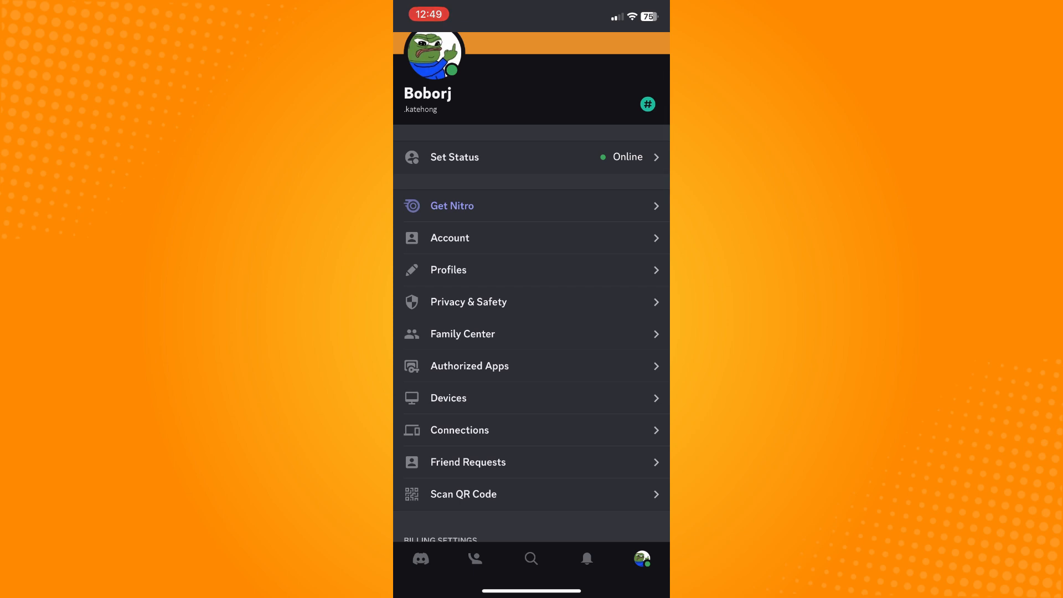
Open the Profiles page from the settings overview.
left_click(448, 270)
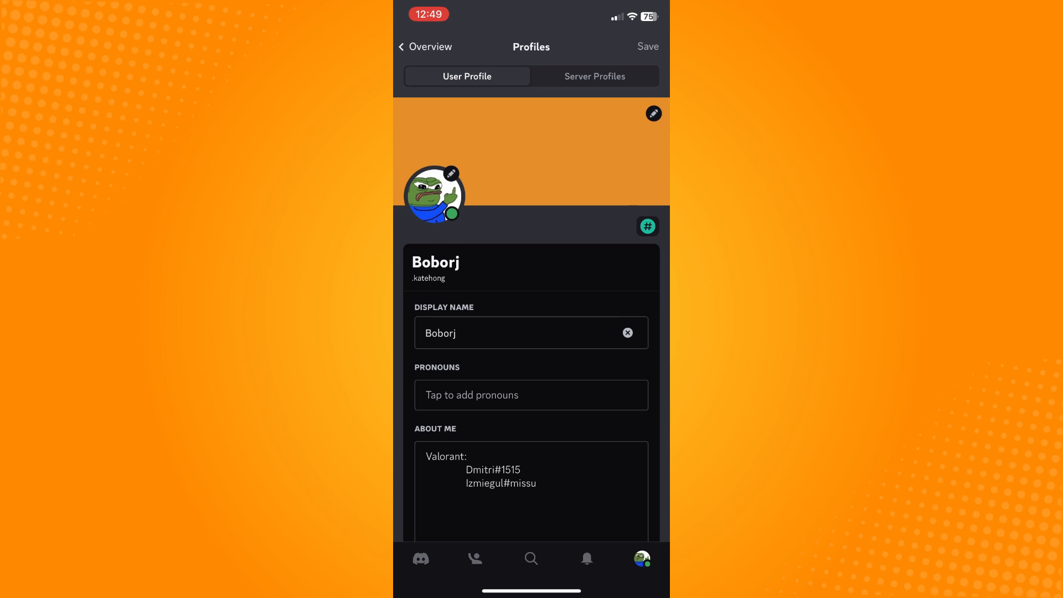
Change the display name to 'Tutorial' and switch to the Server Profiles tab.
left_click(509, 332)
type("Tutorial")
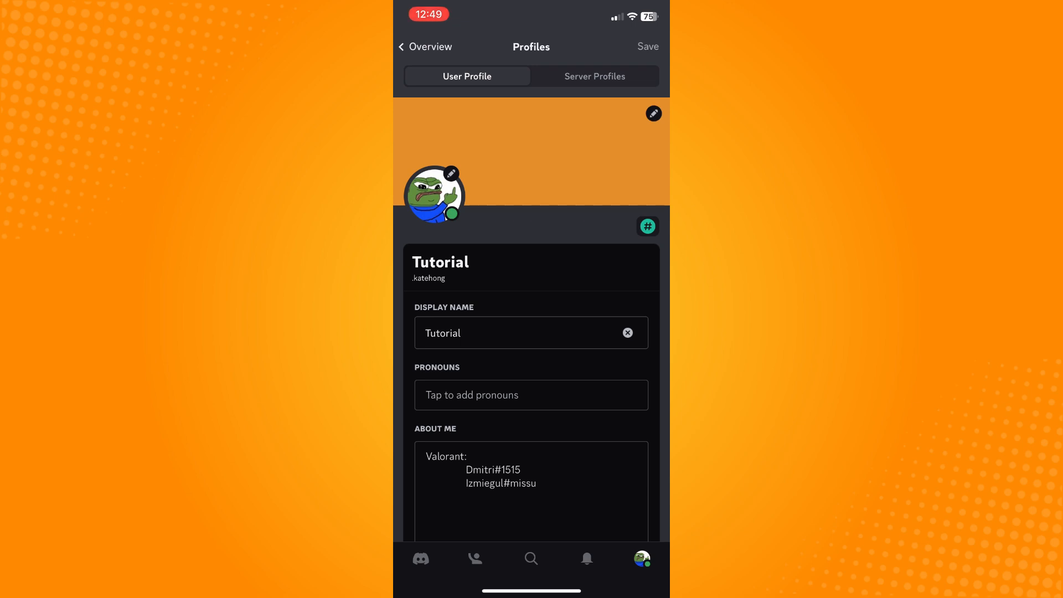
left_click(595, 76)
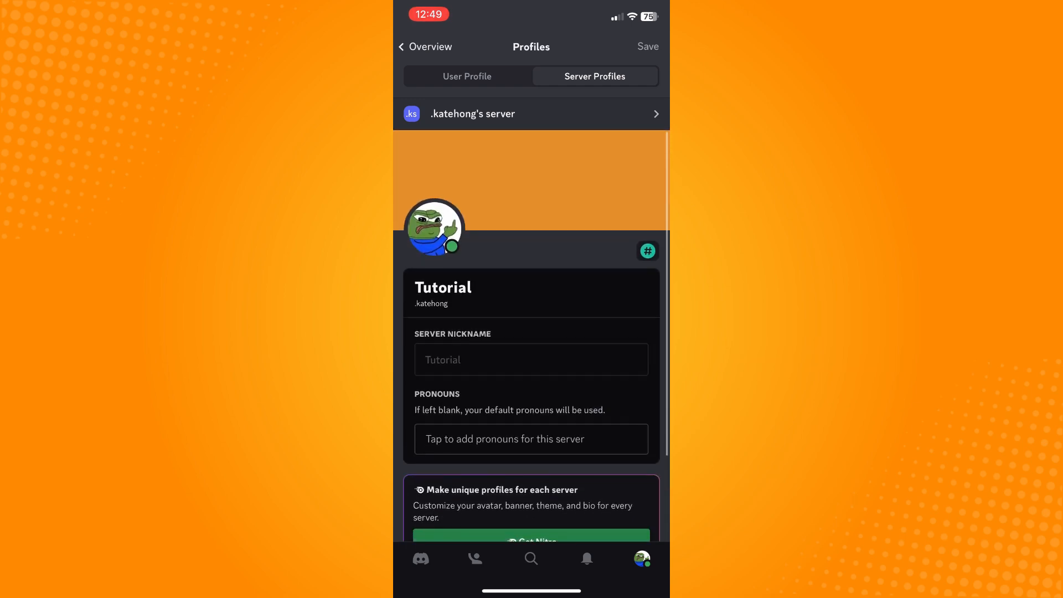
scroll("down", 3)
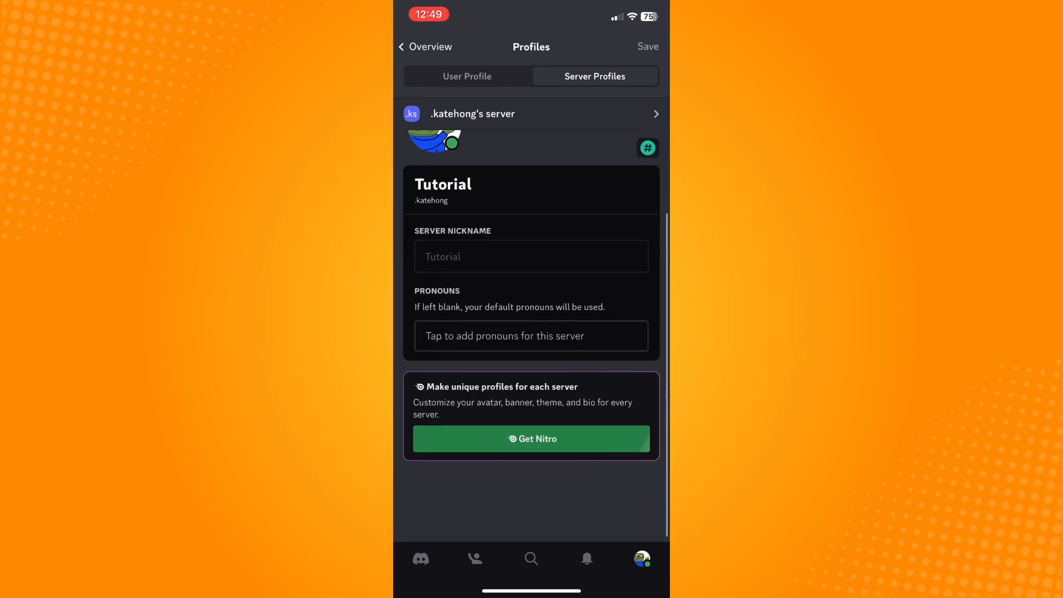
scroll("down", 3)
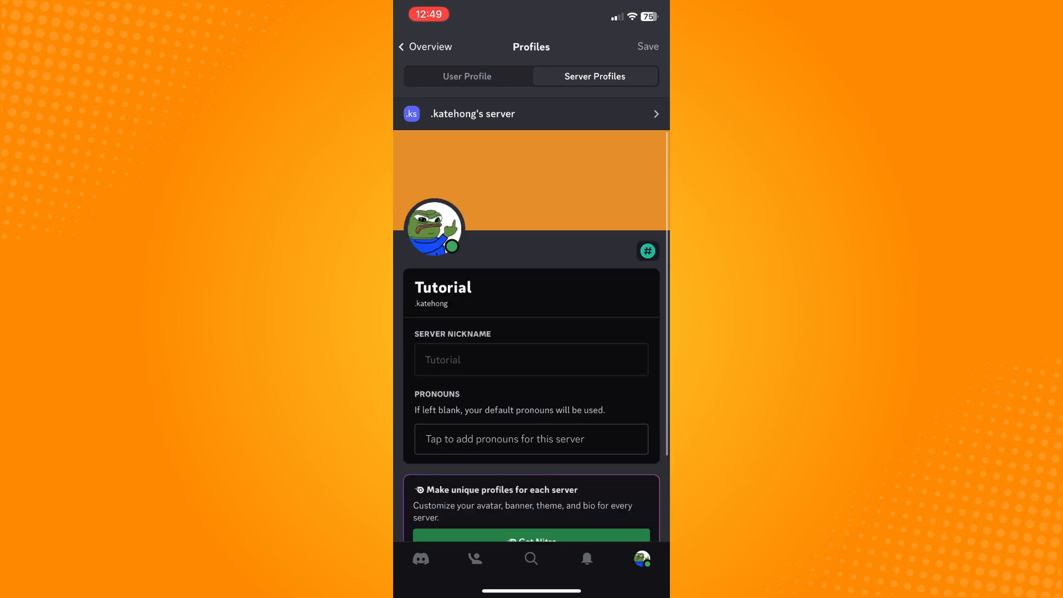
left_click(531, 113)
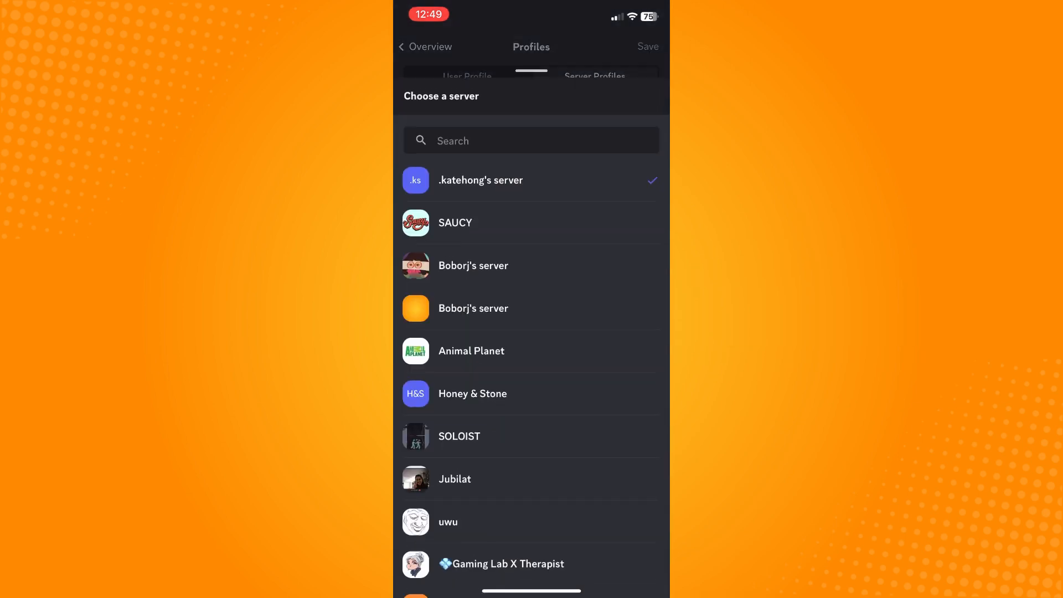
left_click(480, 181)
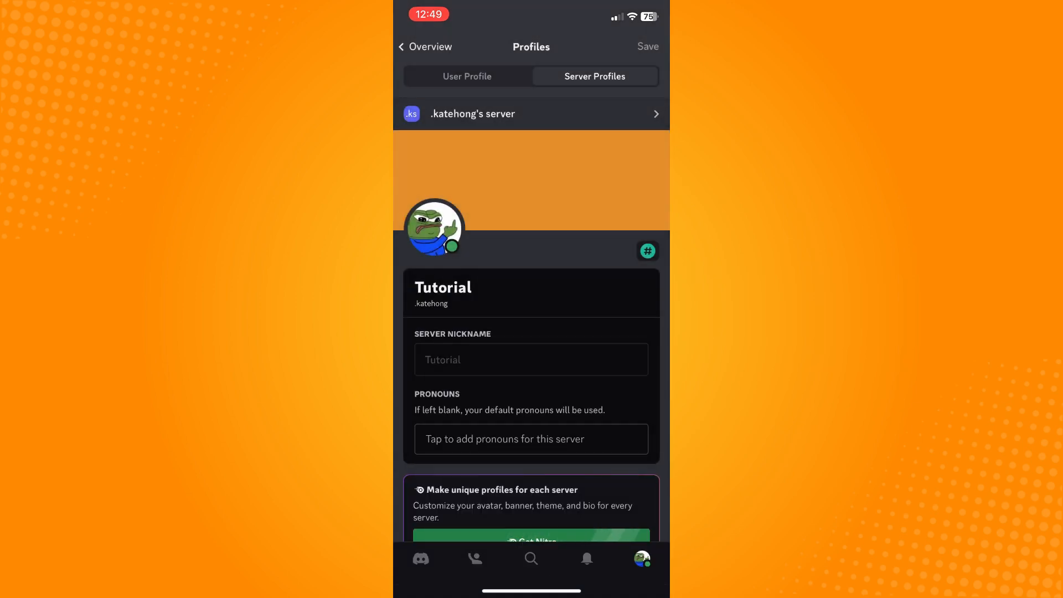